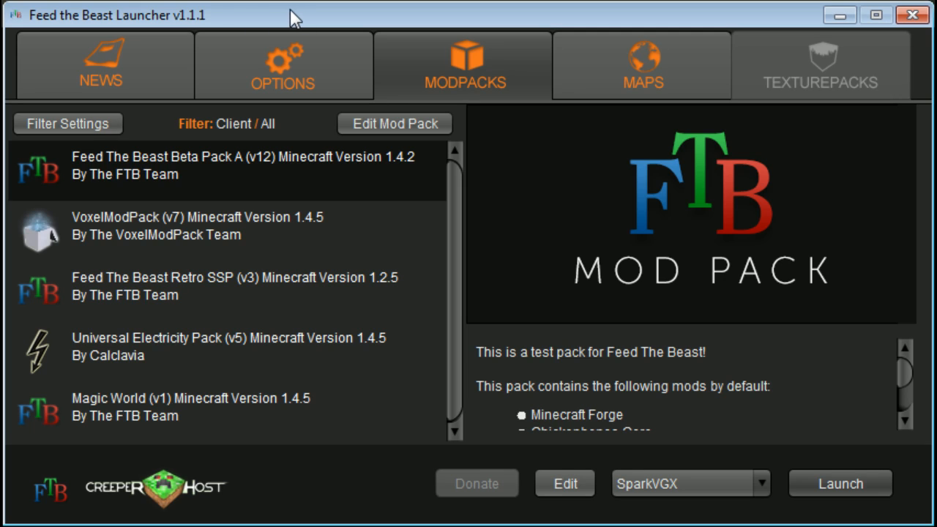
pyautogui.moveTo(254, 10)
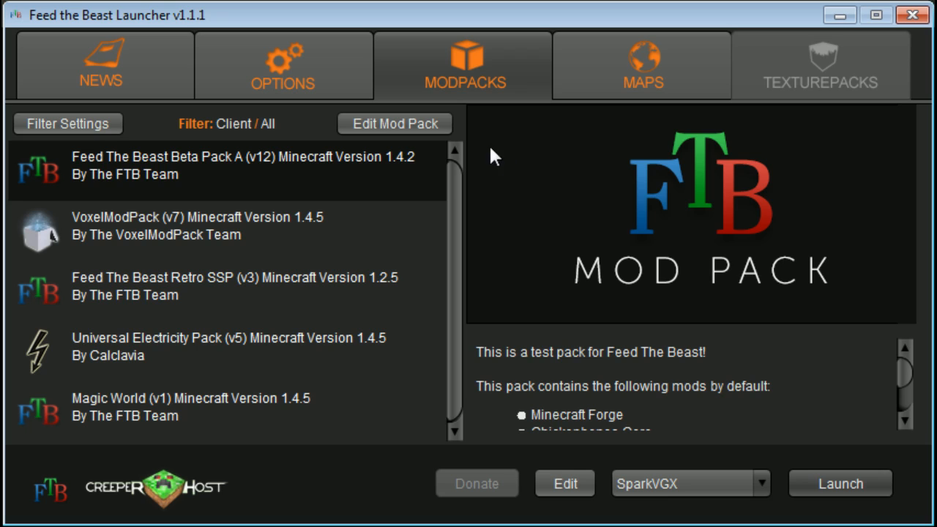
pyautogui.moveTo(673, 212)
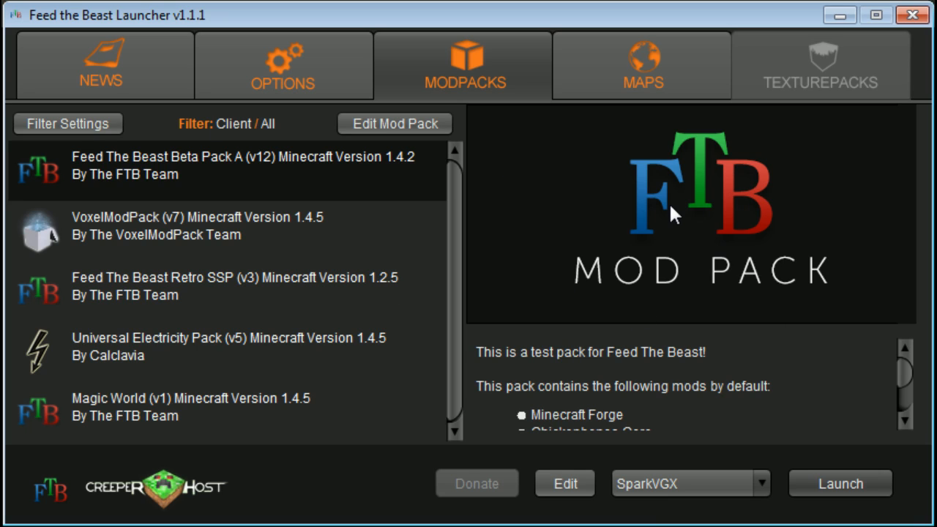
pyautogui.moveTo(670, 212)
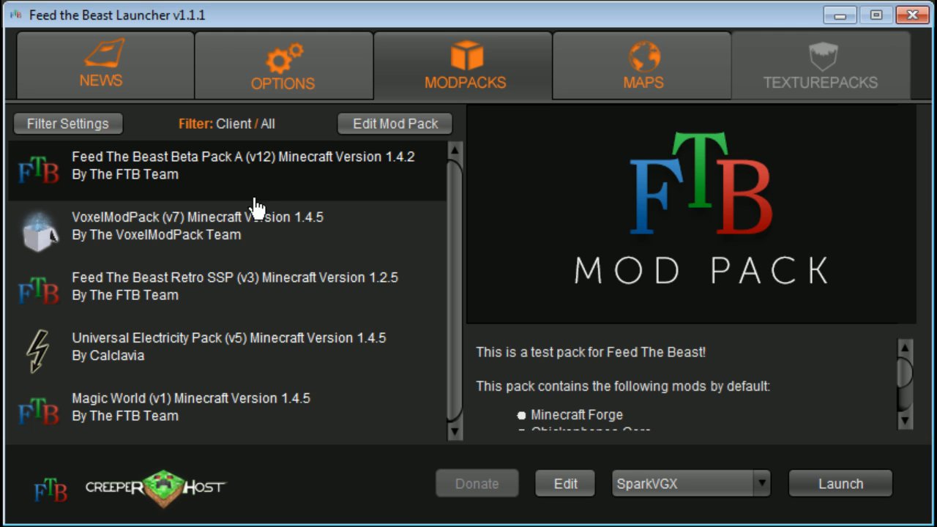
# On the Options page, set the RAM Maximum slider to 3.0 GB (up from 1.50 GB).
pyautogui.click(284, 64)
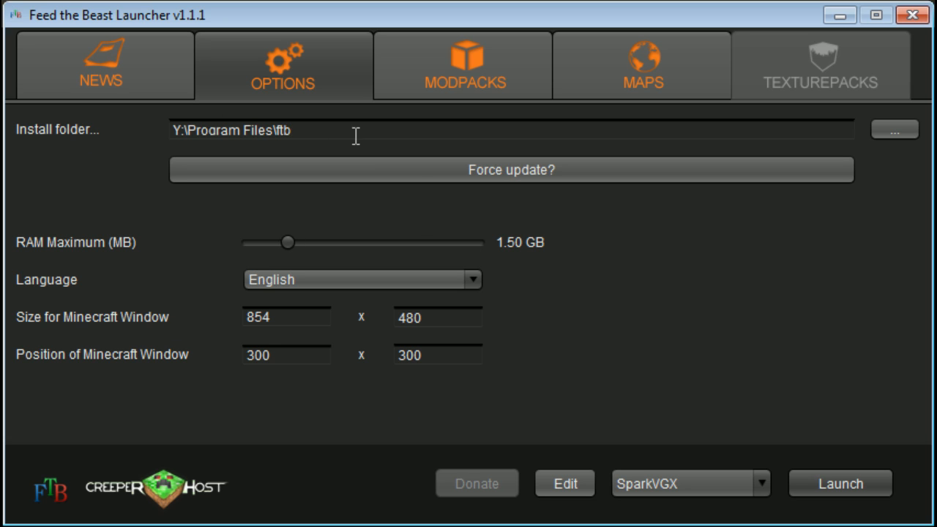
pyautogui.moveTo(36, 255)
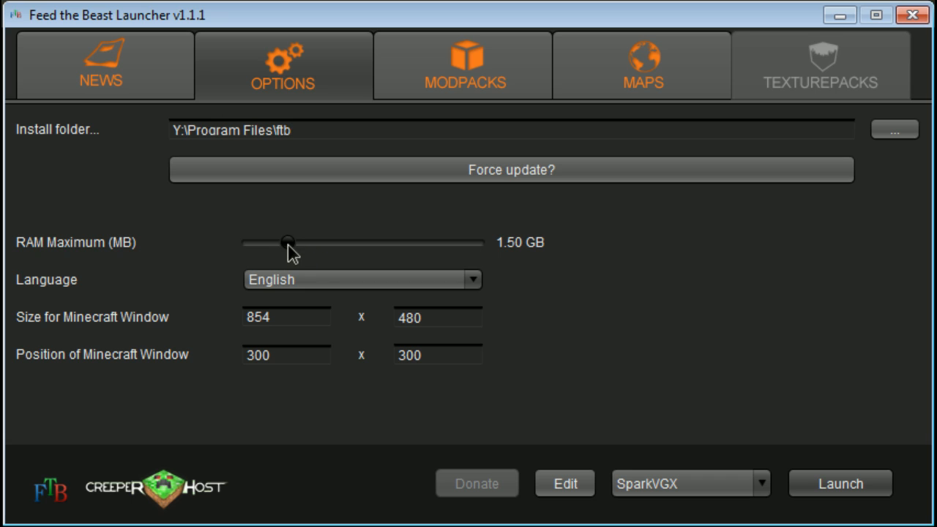
pyautogui.moveTo(287, 243); pyautogui.dragTo(346, 243)
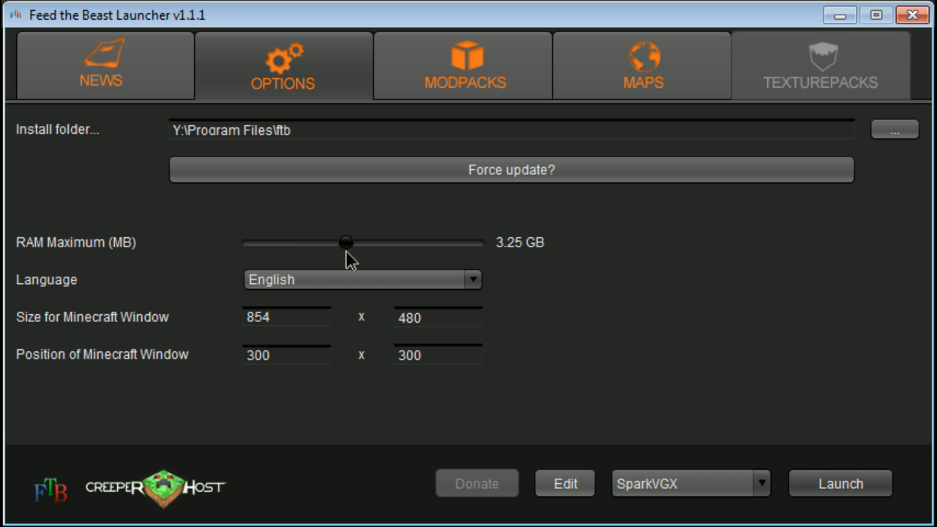
pyautogui.moveTo(345, 243); pyautogui.dragTo(367, 243)
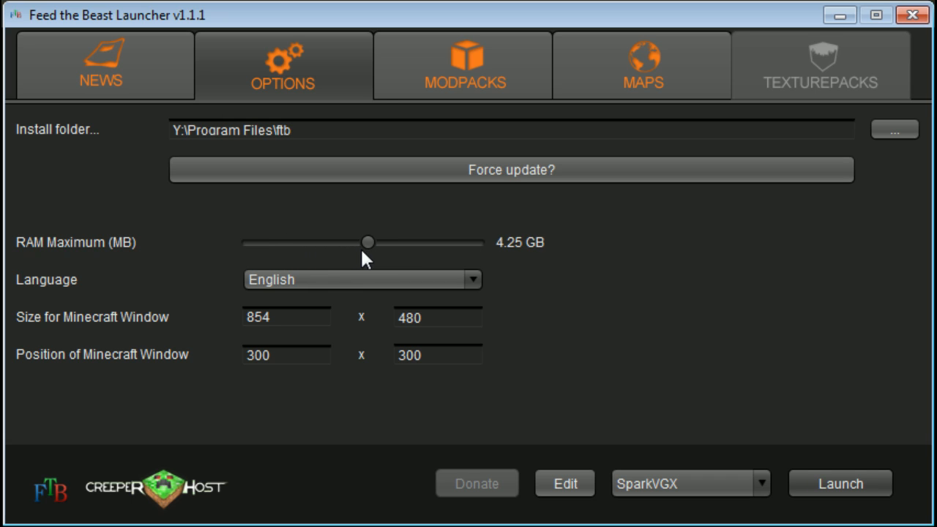
pyautogui.moveTo(369, 243); pyautogui.dragTo(334, 243)
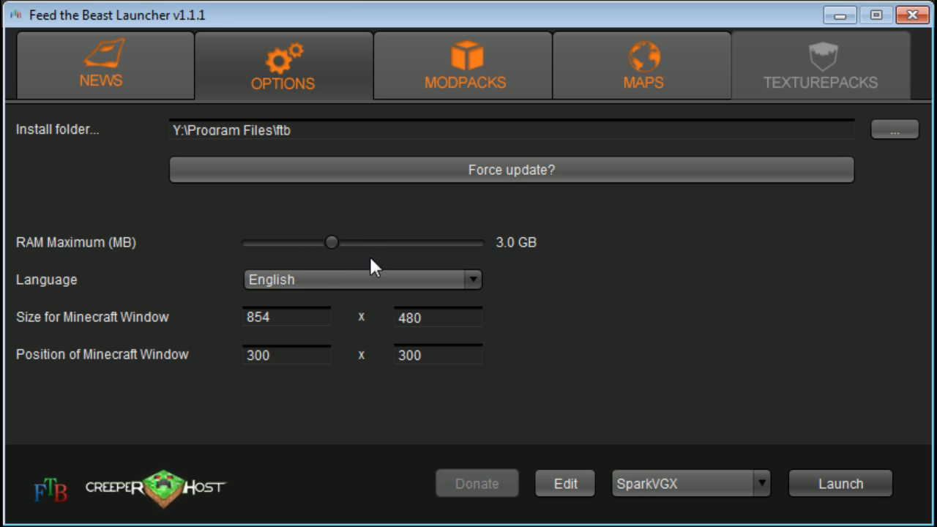
pyautogui.moveTo(603, 296)
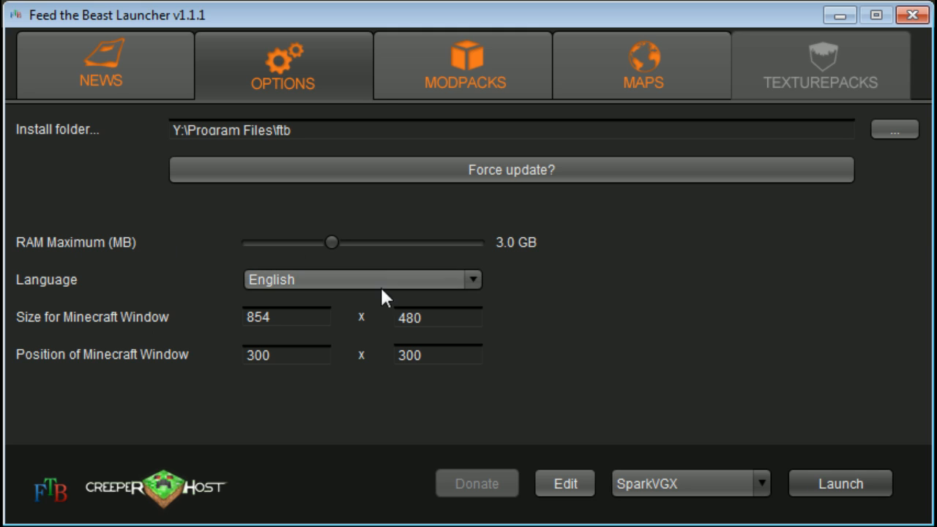
pyautogui.moveTo(286, 345)
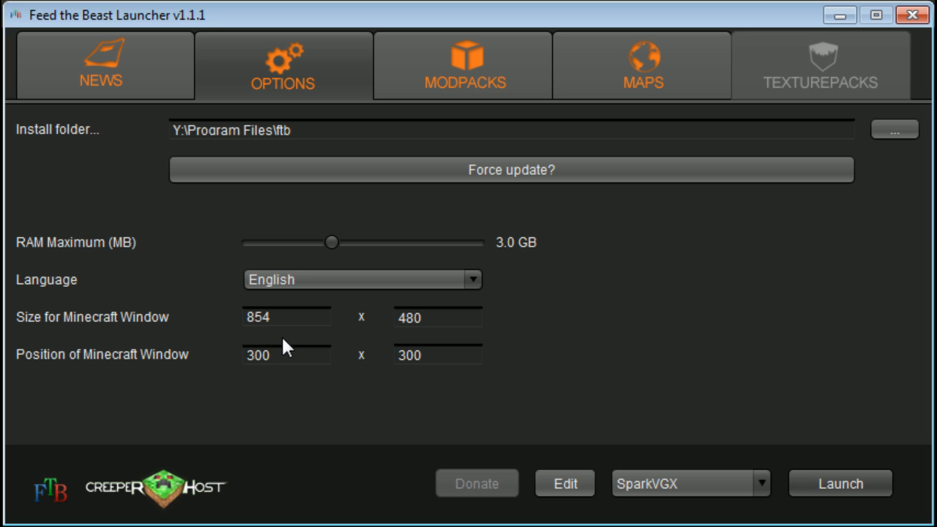
pyautogui.moveTo(313, 416)
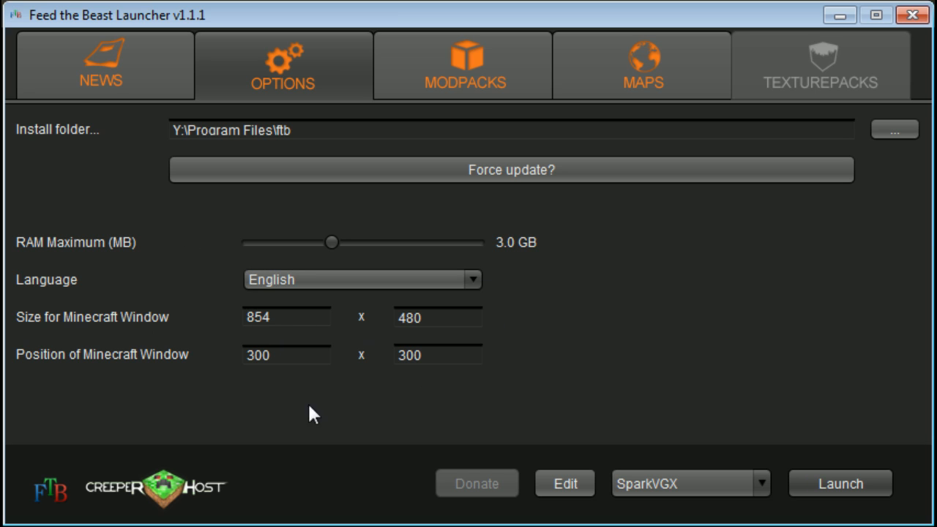
pyautogui.moveTo(578, 342)
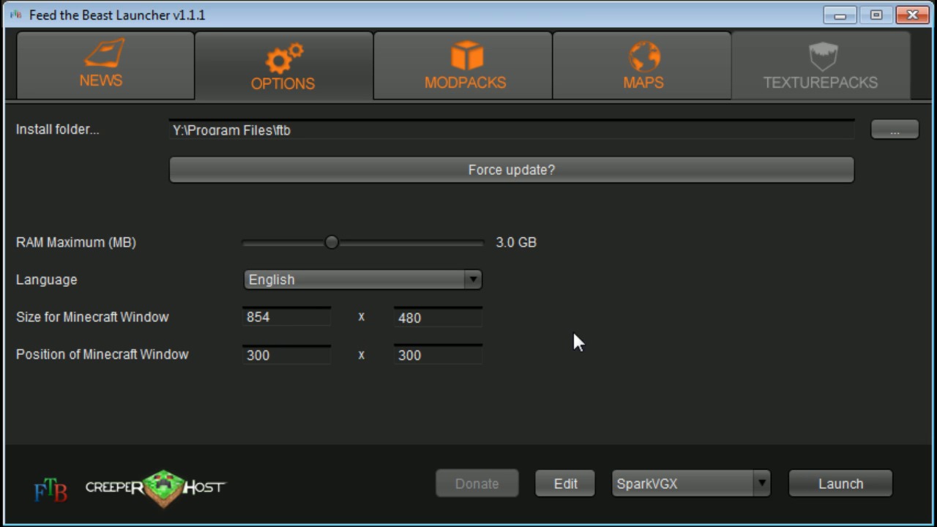
pyautogui.moveTo(231, 296)
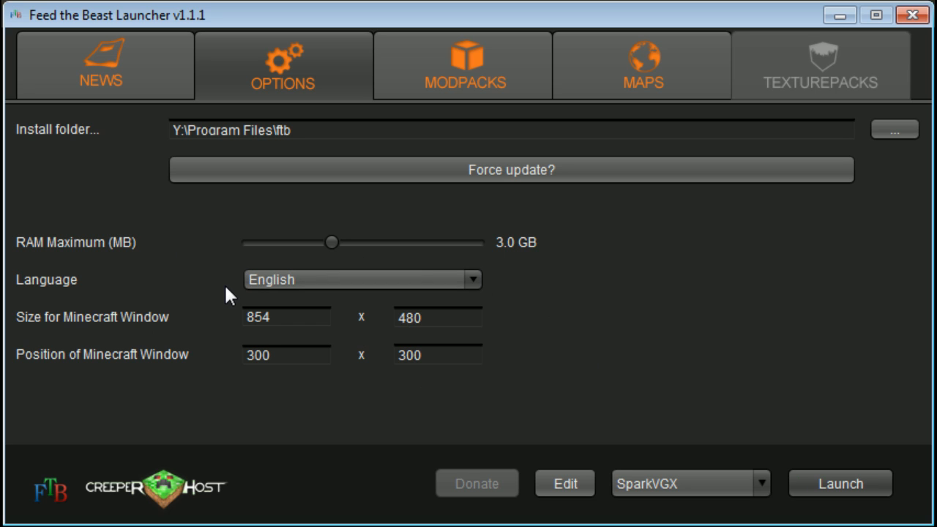
pyautogui.moveTo(249, 240)
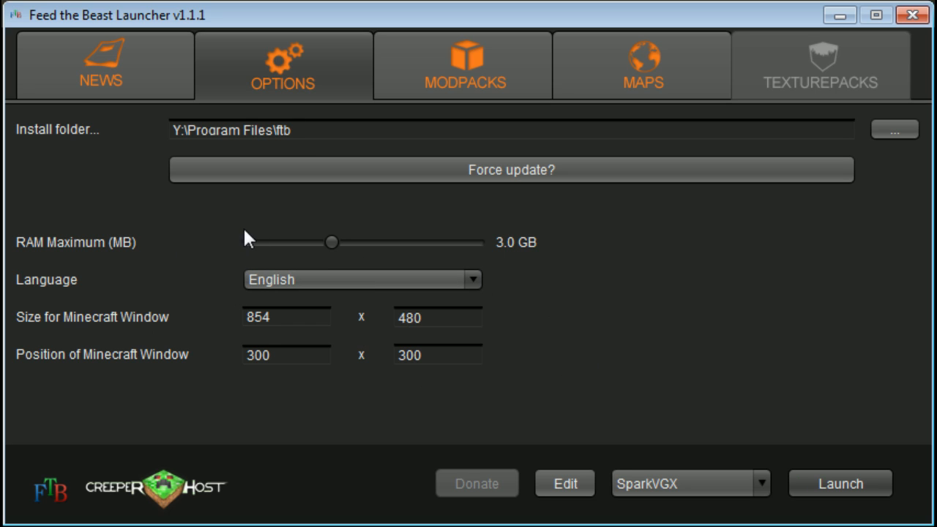
pyautogui.moveTo(694, 430)
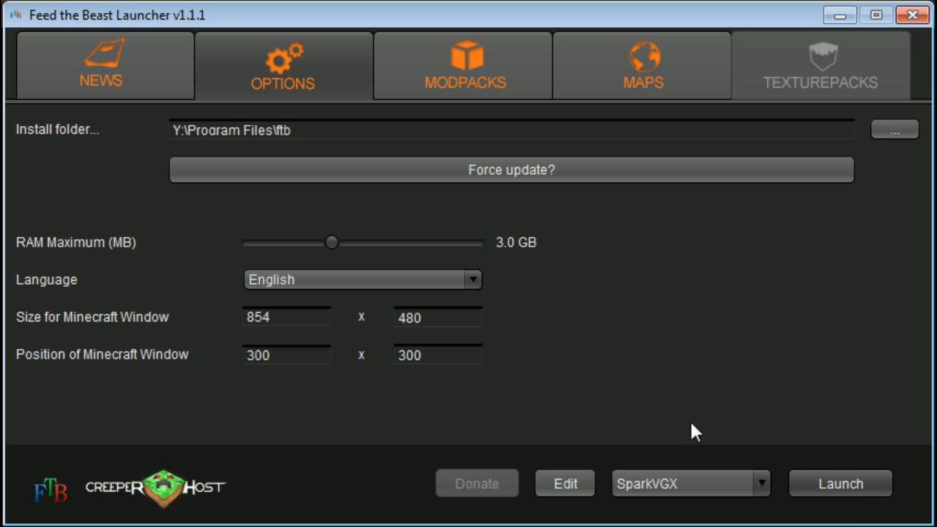
pyautogui.moveTo(522, 372)
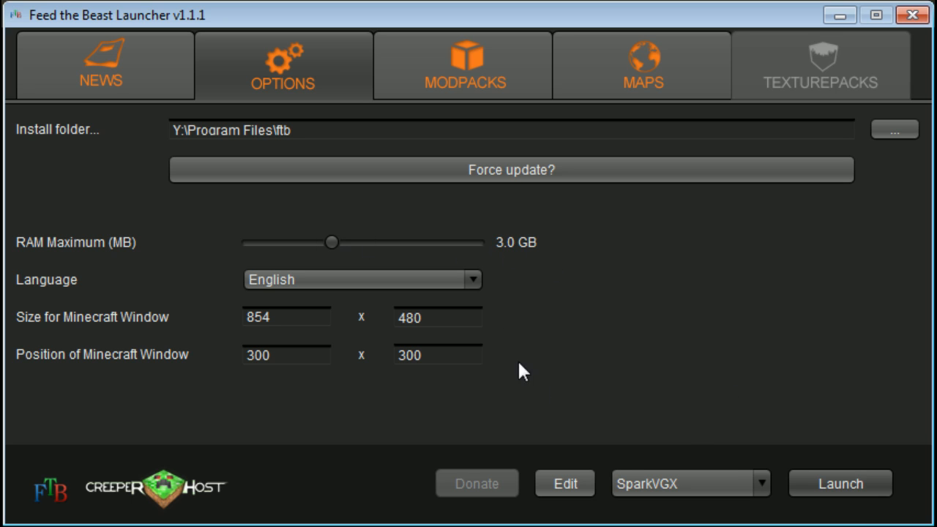